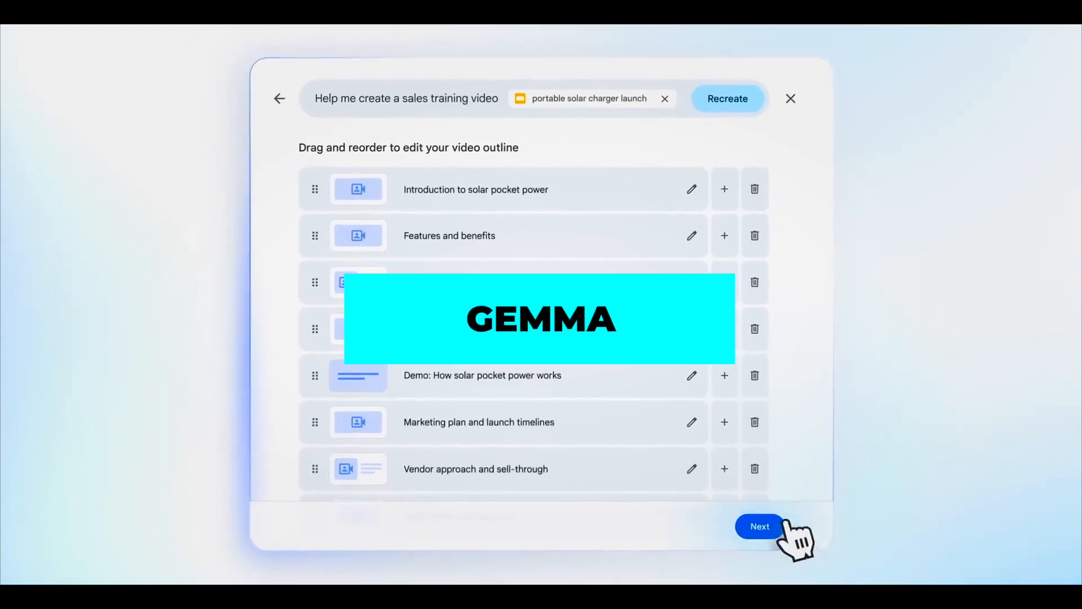
pyautogui.click(758, 526)
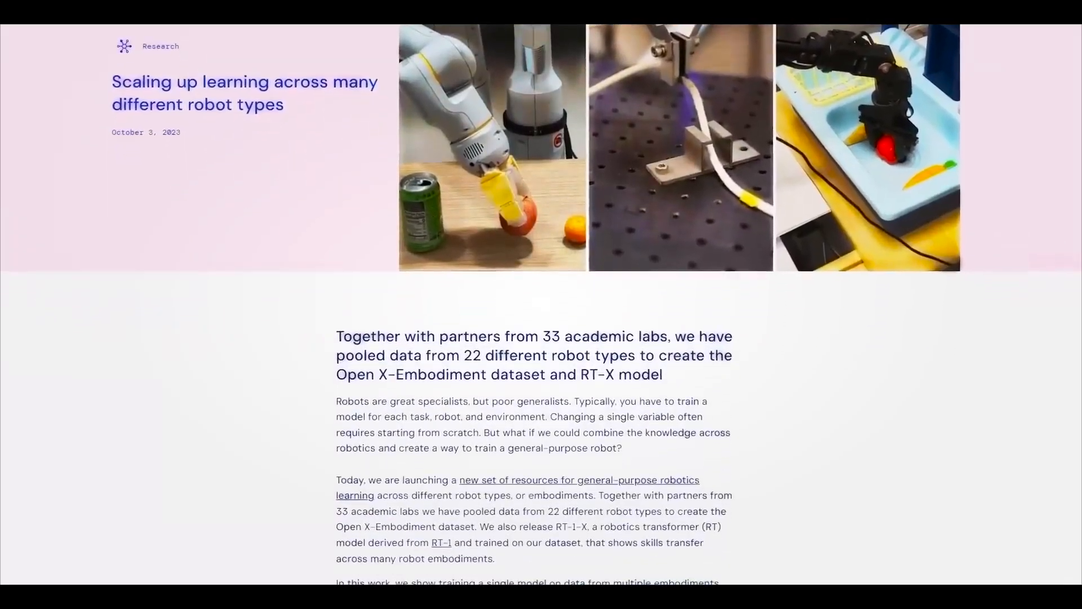
pyautogui.scroll(-3)
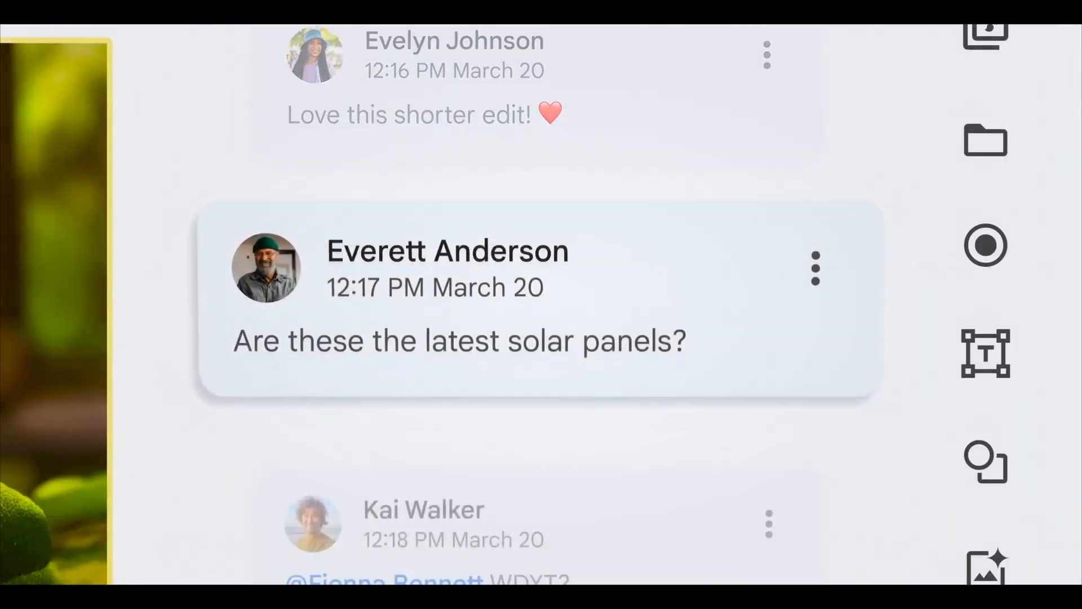
pyautogui.scroll(-3)
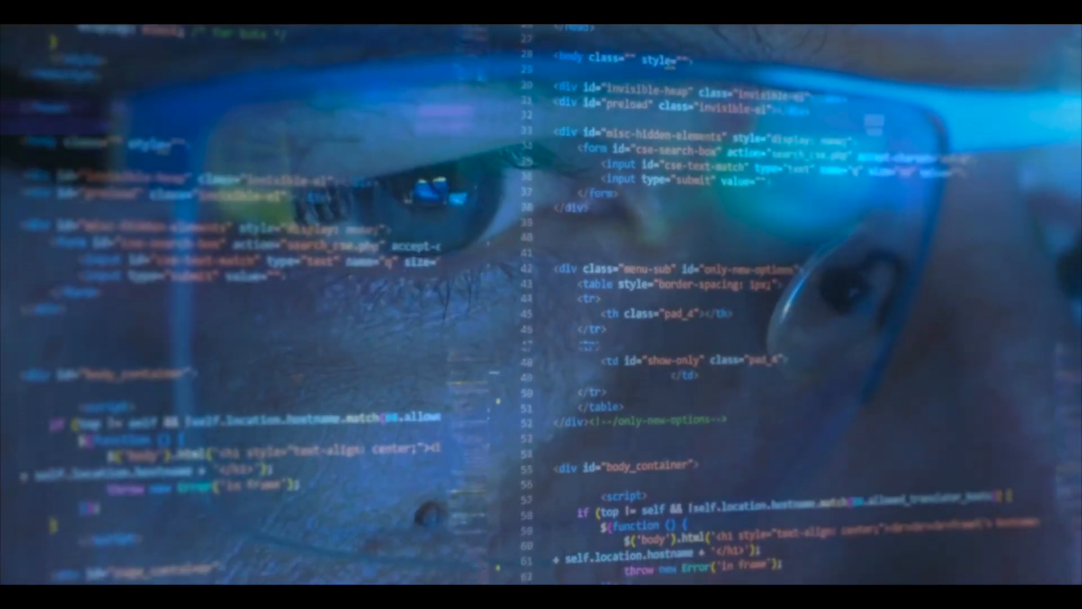
pyautogui.scroll(-3)
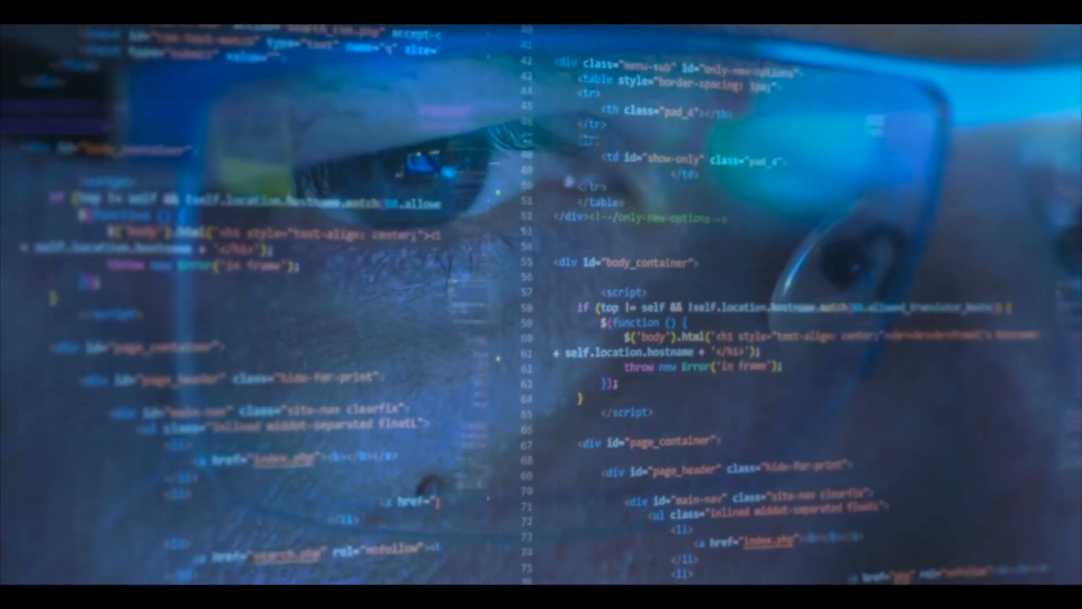